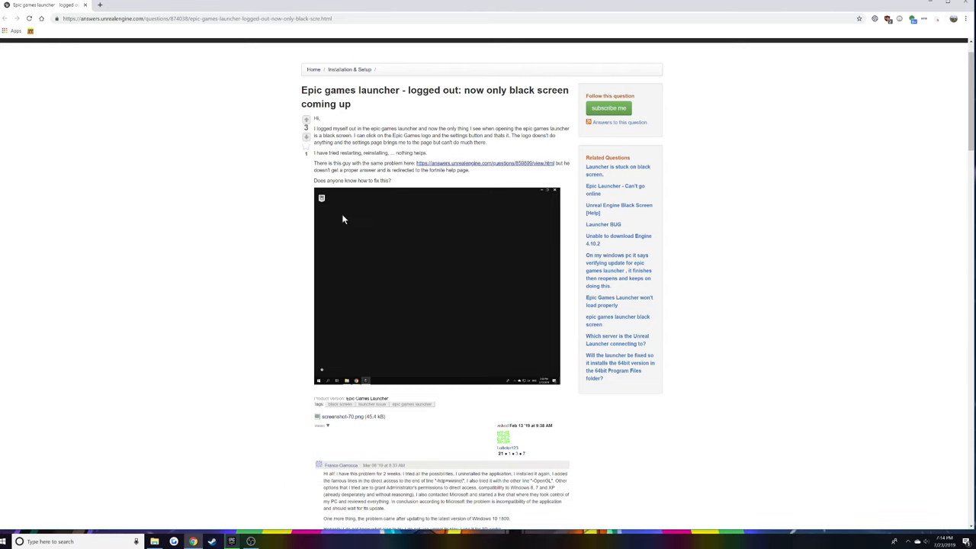
{"action": "mouse_move", "coordinate": [397, 192]}
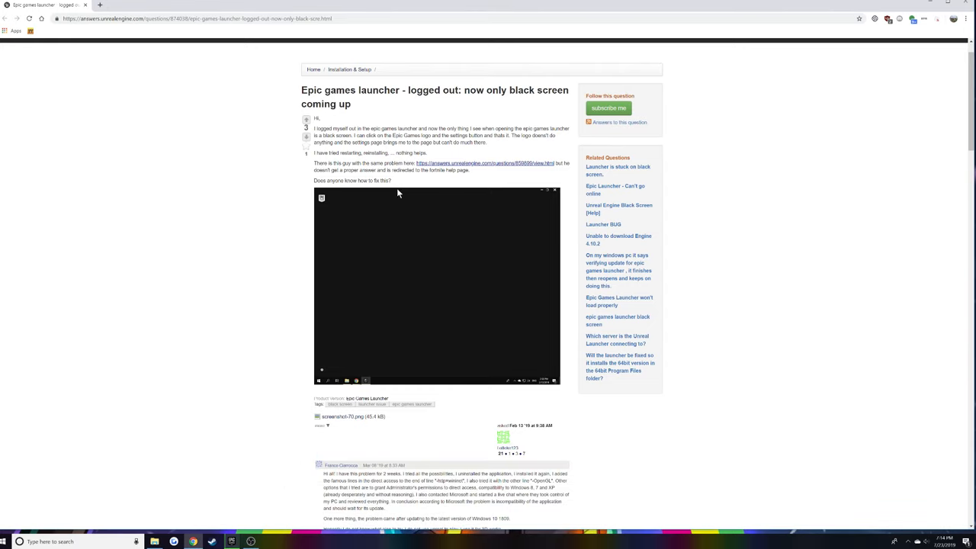
{"action": "mouse_move", "coordinate": [556, 253]}
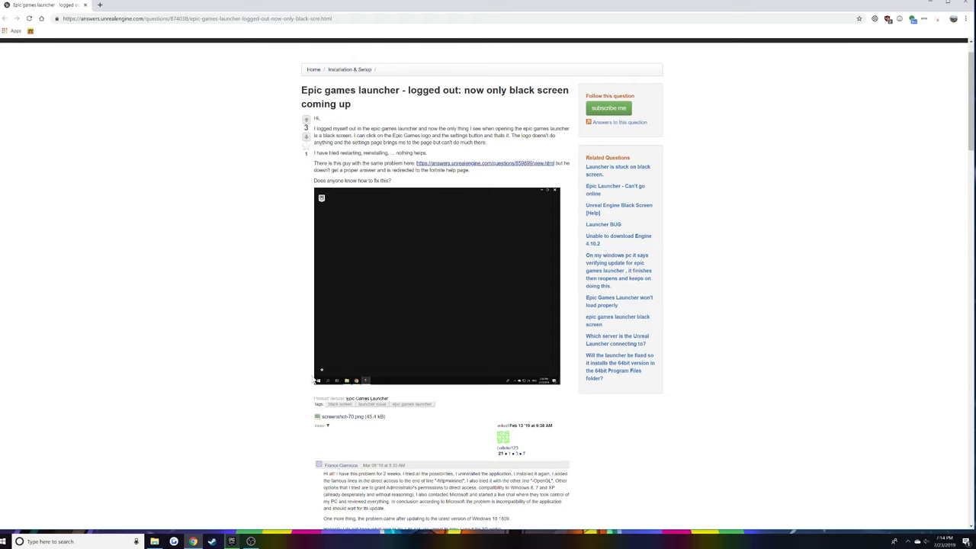
{"action": "mouse_move", "coordinate": [518, 185]}
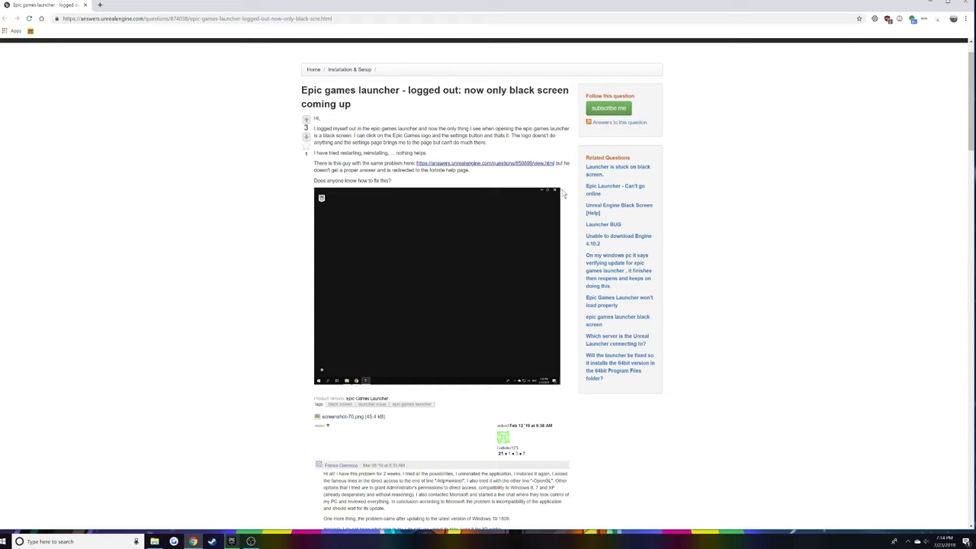
{"action": "mouse_move", "coordinate": [450, 210]}
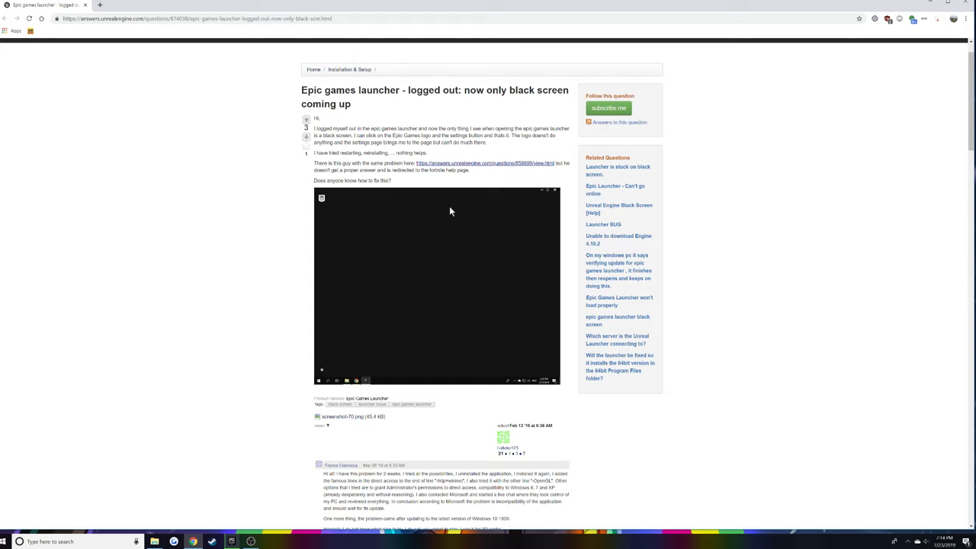
{"action": "mouse_move", "coordinate": [394, 262]}
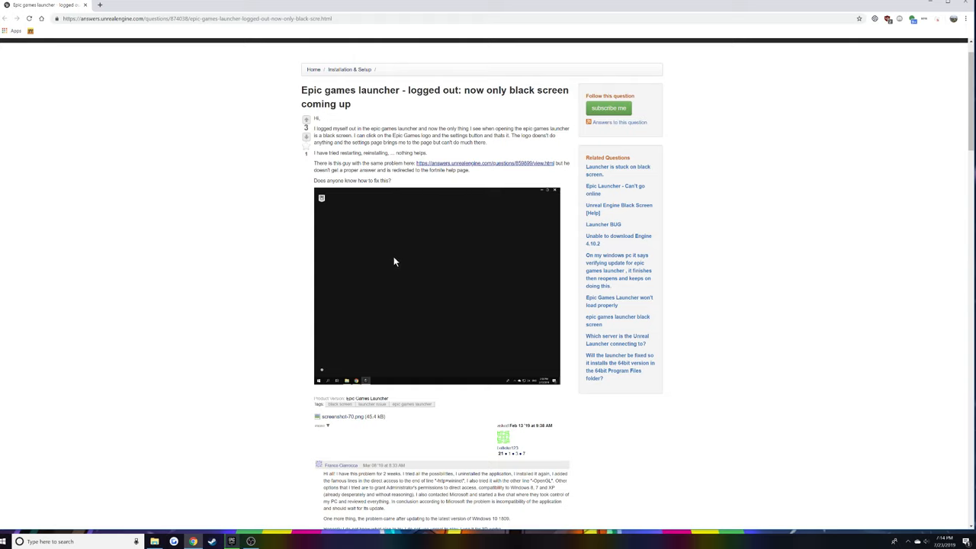
{"action": "mouse_move", "coordinate": [461, 219]}
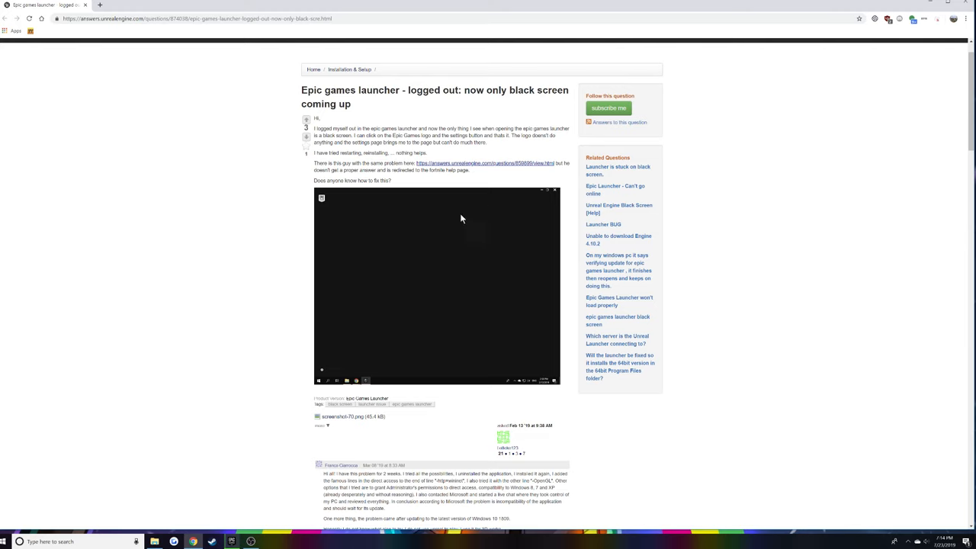
Step: Launch File Explorer from the taskbar and open the Windows (C:) drive via This PC
{"action": "scroll", "scroll_direction": "down", "scroll_amount": 3}
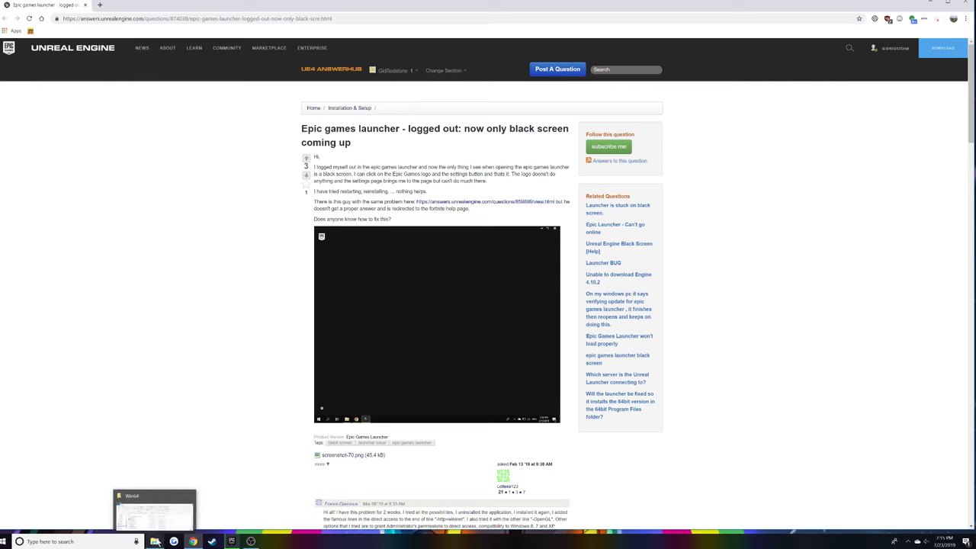
{"action": "left_click", "coordinate": [156, 511]}
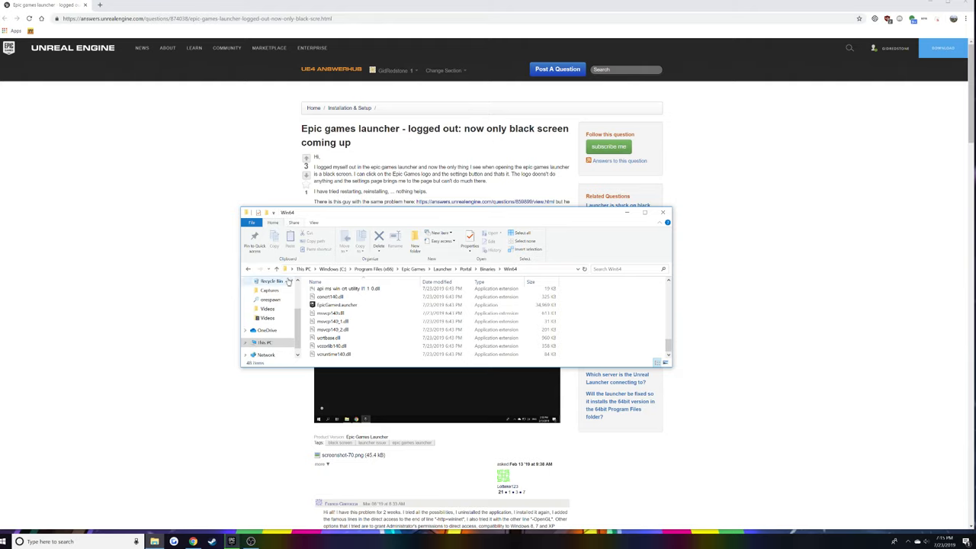
{"action": "left_click", "coordinate": [264, 342]}
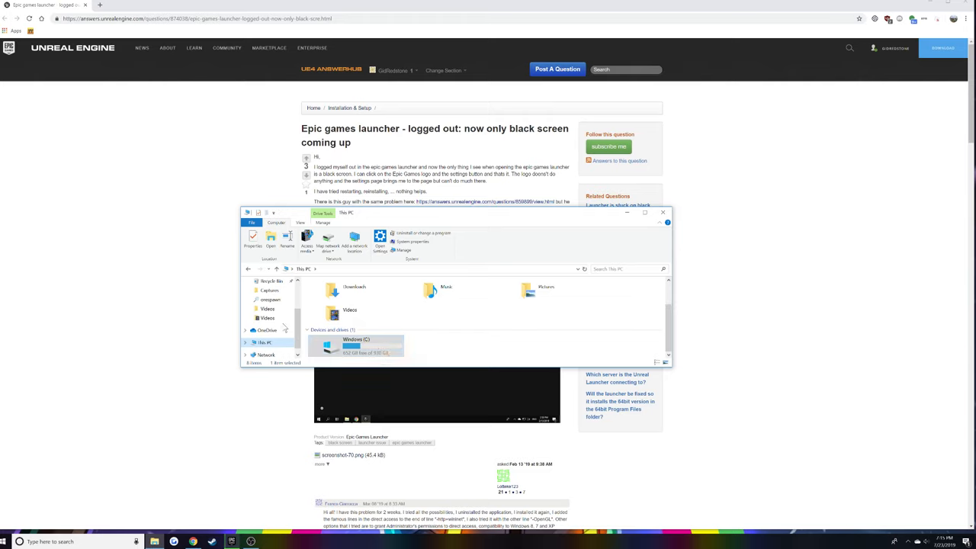
{"action": "double_click", "coordinate": [354, 345]}
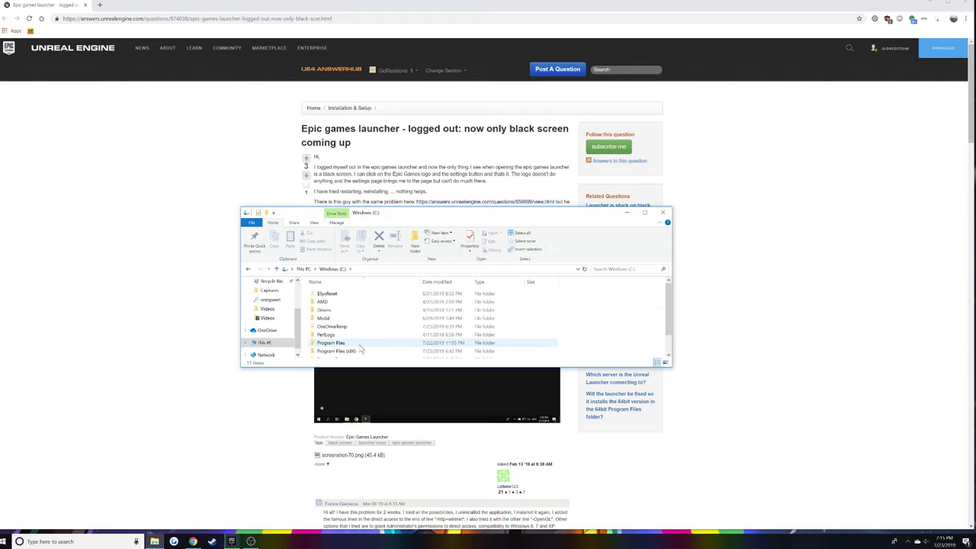
Step: Navigate into Program Files (x86) > Epic Games > Launcher to list its Engine and Portal folders
{"action": "left_click", "coordinate": [336, 351]}
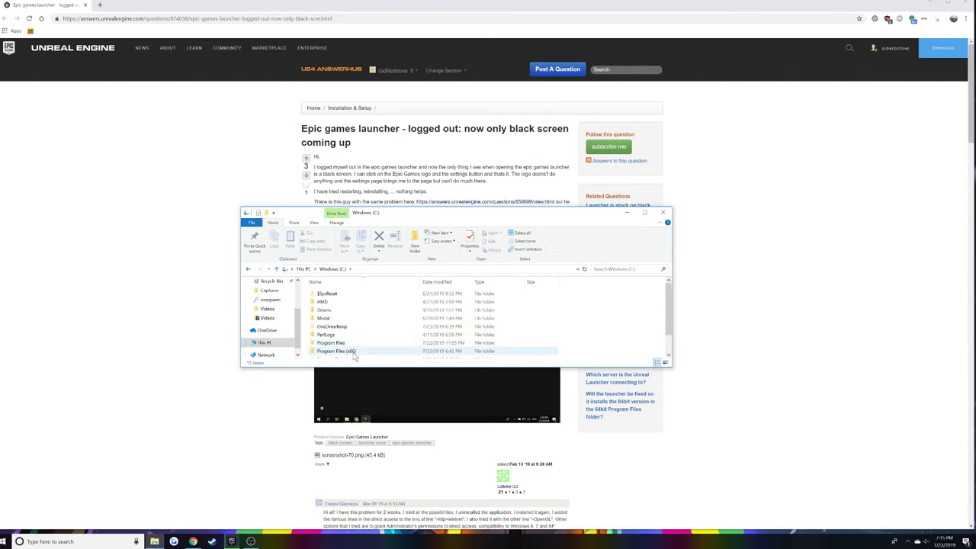
{"action": "double_click", "coordinate": [335, 351]}
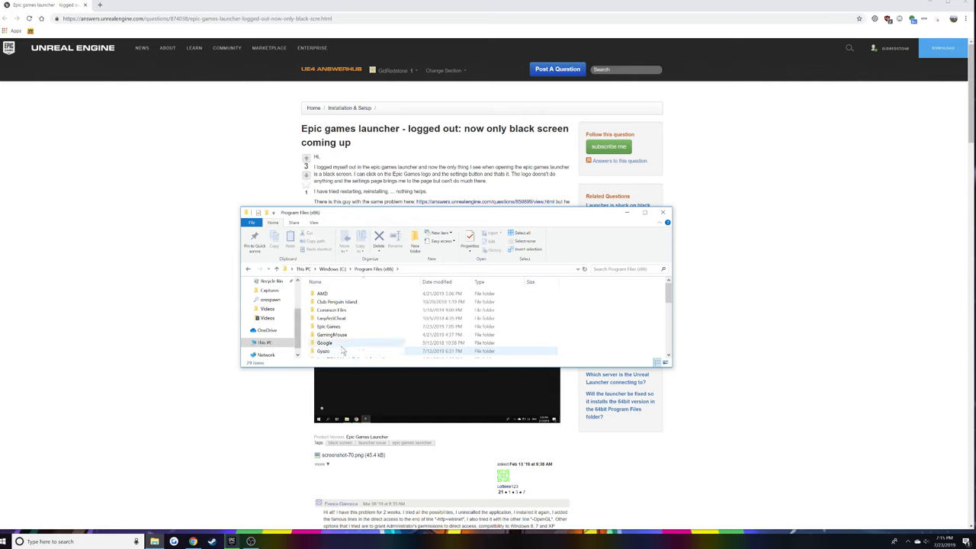
{"action": "double_click", "coordinate": [330, 326]}
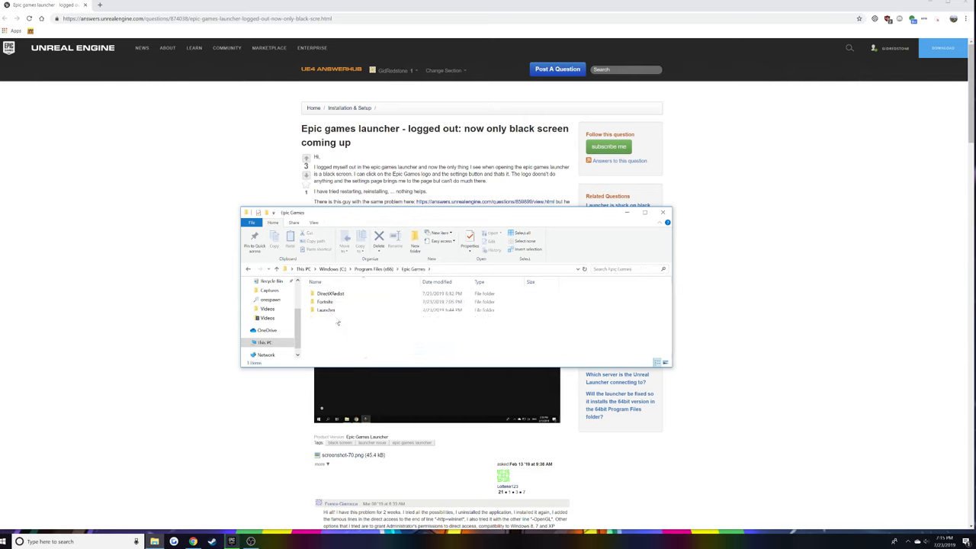
{"action": "left_click", "coordinate": [326, 311]}
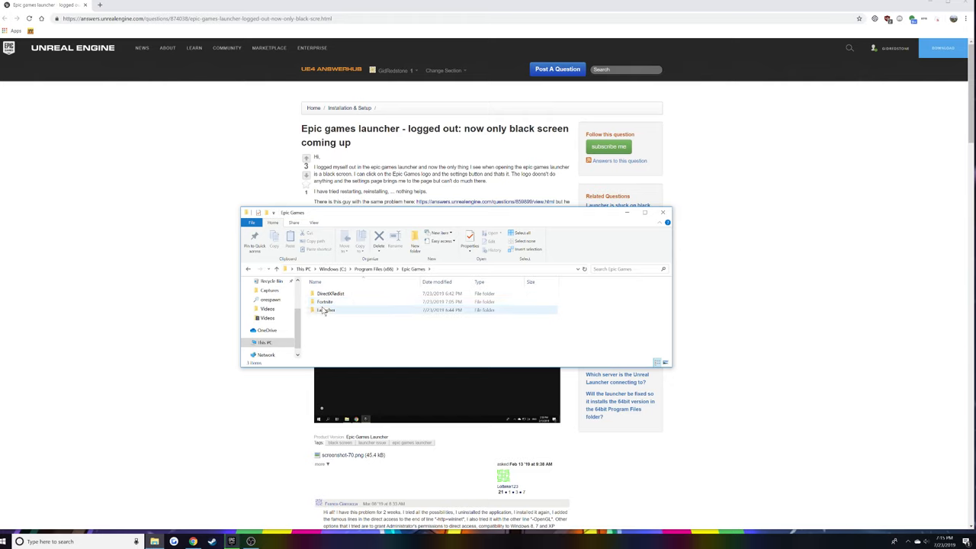
{"action": "left_click", "coordinate": [327, 302]}
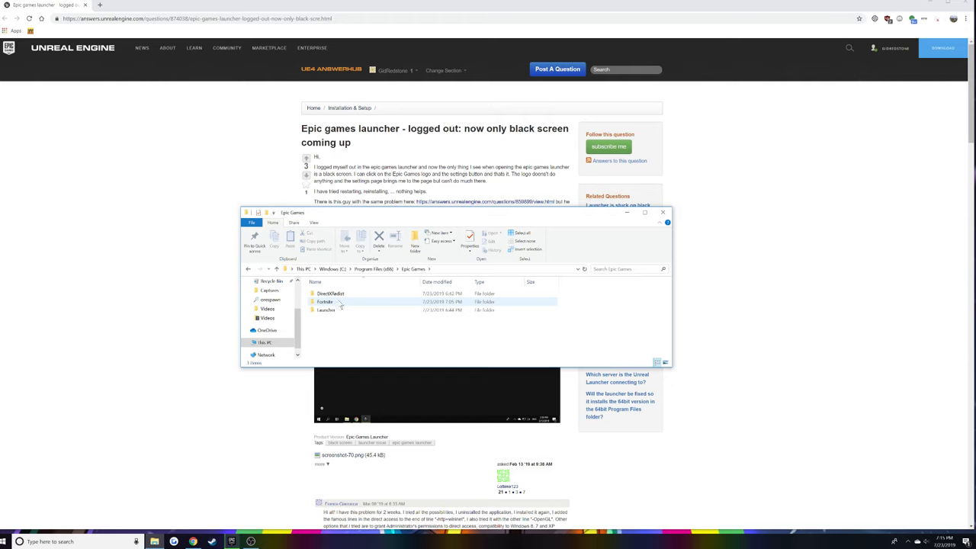
{"action": "left_click", "coordinate": [326, 302]}
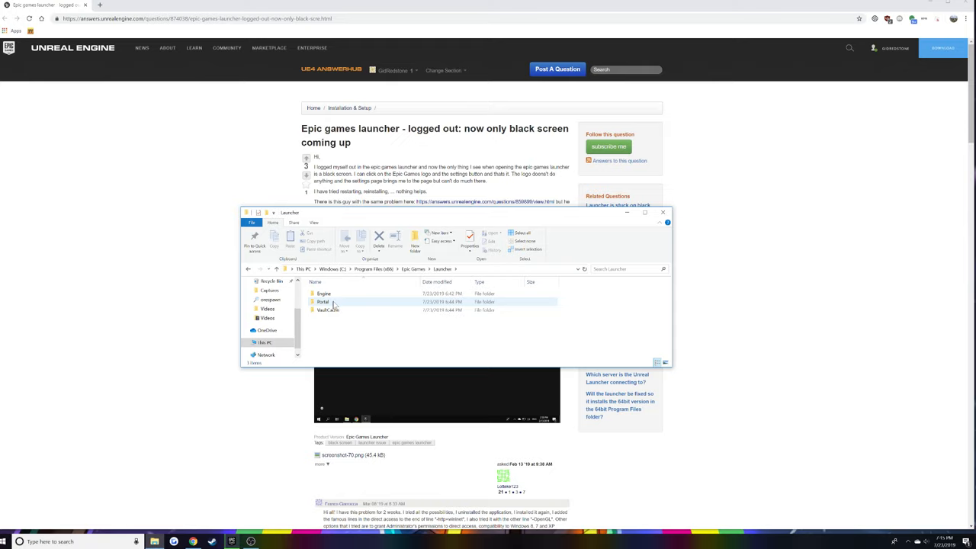
Step: Go into Launcher's Portal > Binaries folder and select its Win64 folder
{"action": "double_click", "coordinate": [323, 302]}
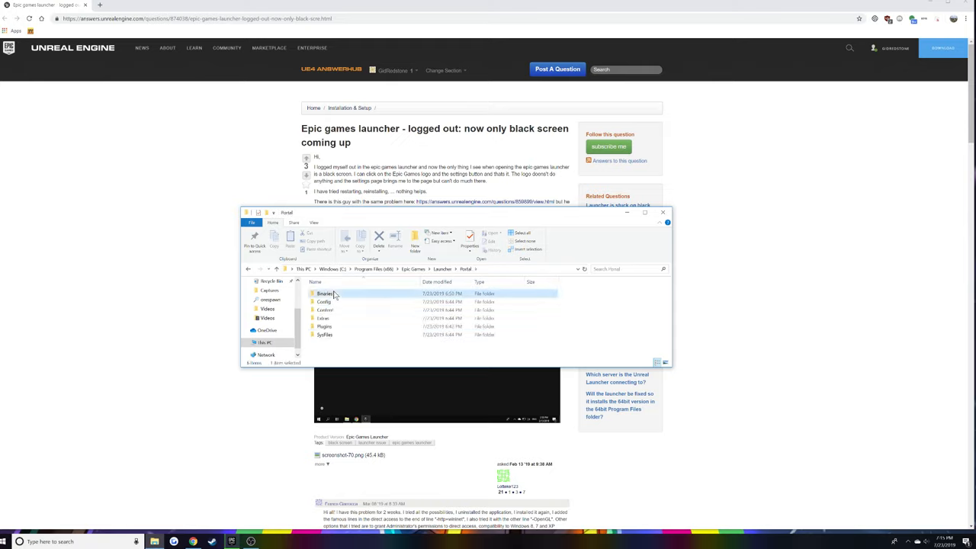
{"action": "double_click", "coordinate": [324, 293]}
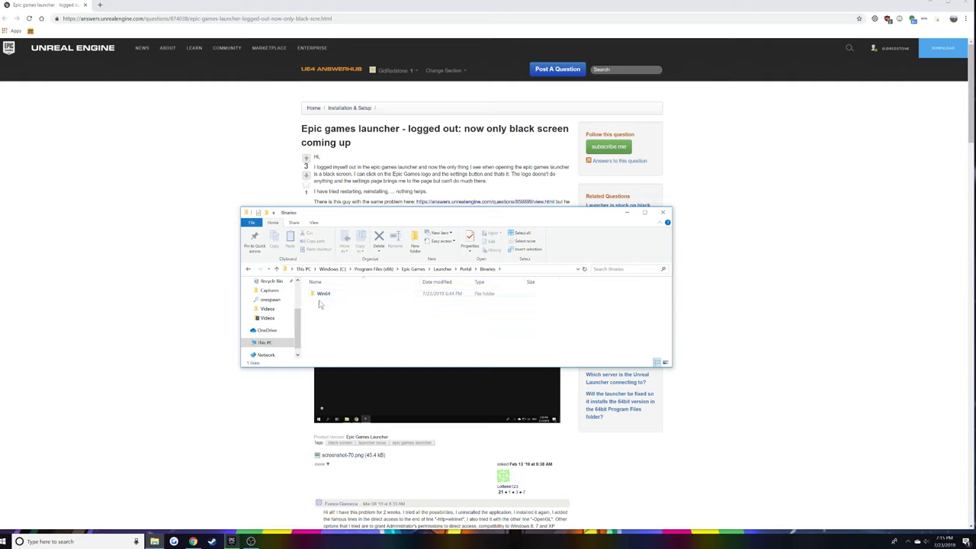
{"action": "mouse_move", "coordinate": [339, 312]}
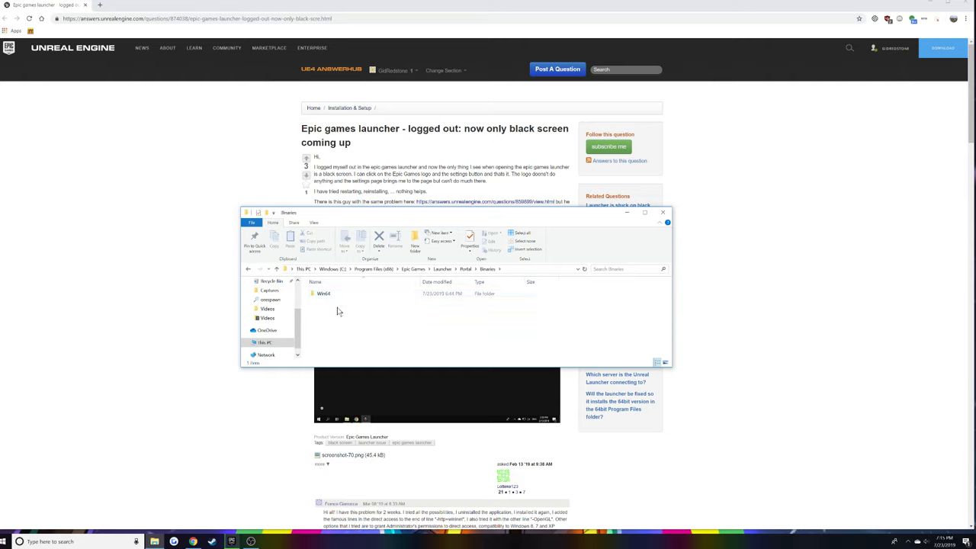
{"action": "left_click", "coordinate": [323, 292]}
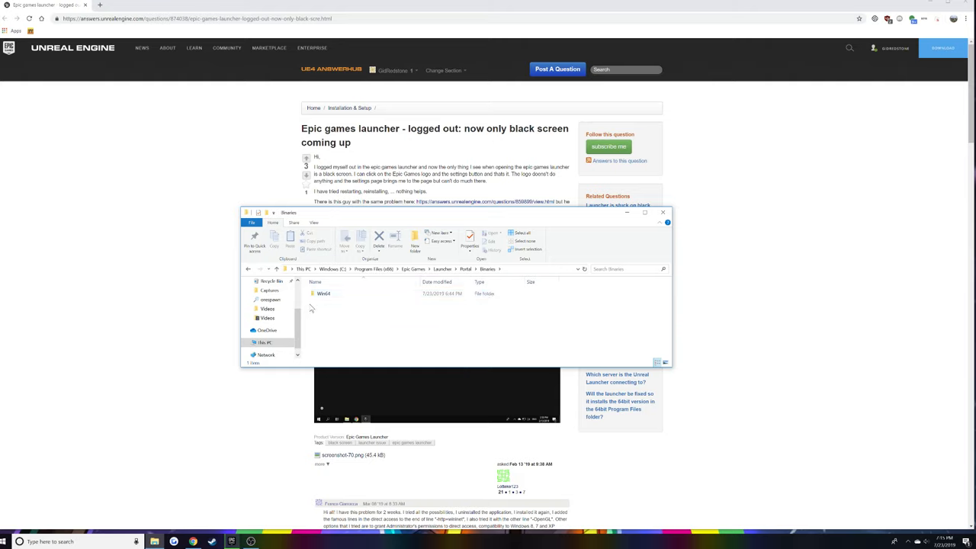
{"action": "mouse_move", "coordinate": [418, 360]}
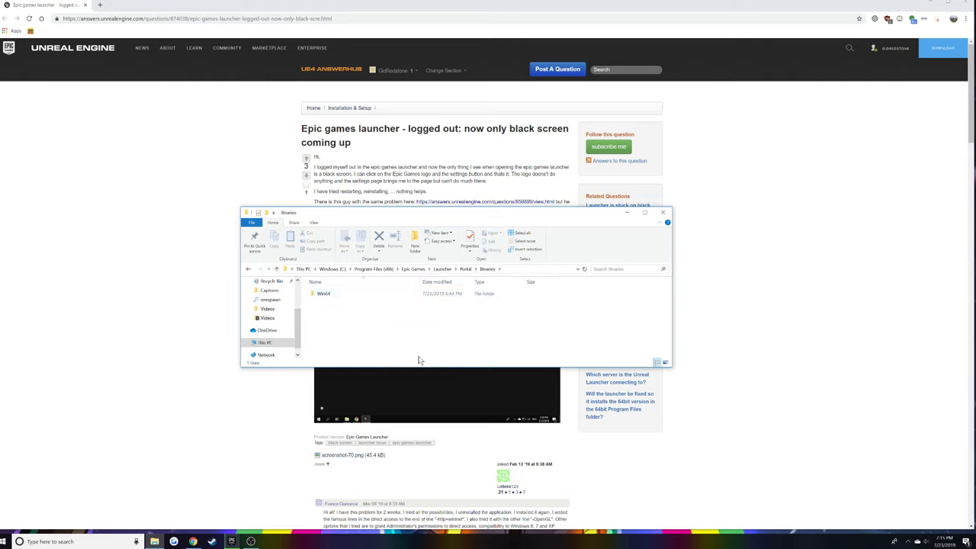
{"action": "mouse_move", "coordinate": [406, 262]}
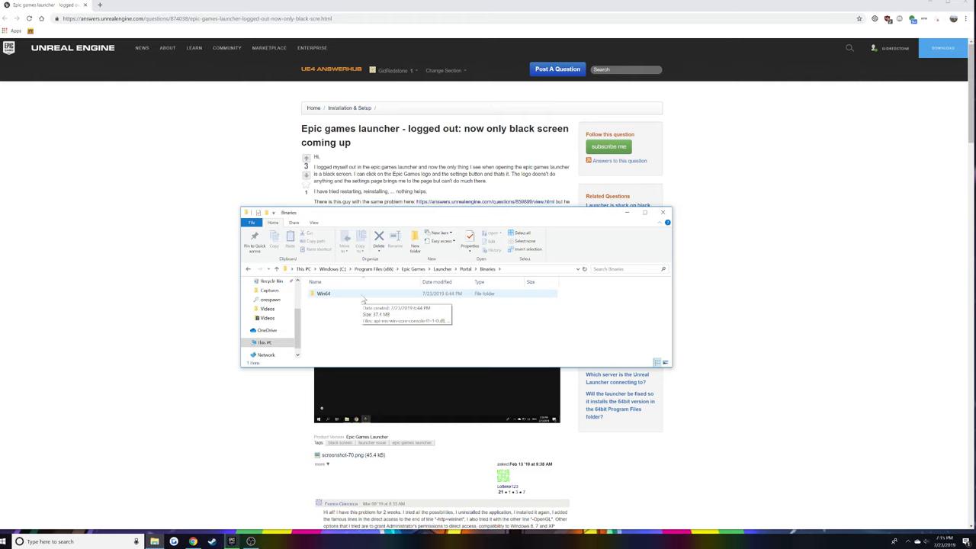
{"action": "mouse_move", "coordinate": [327, 305]}
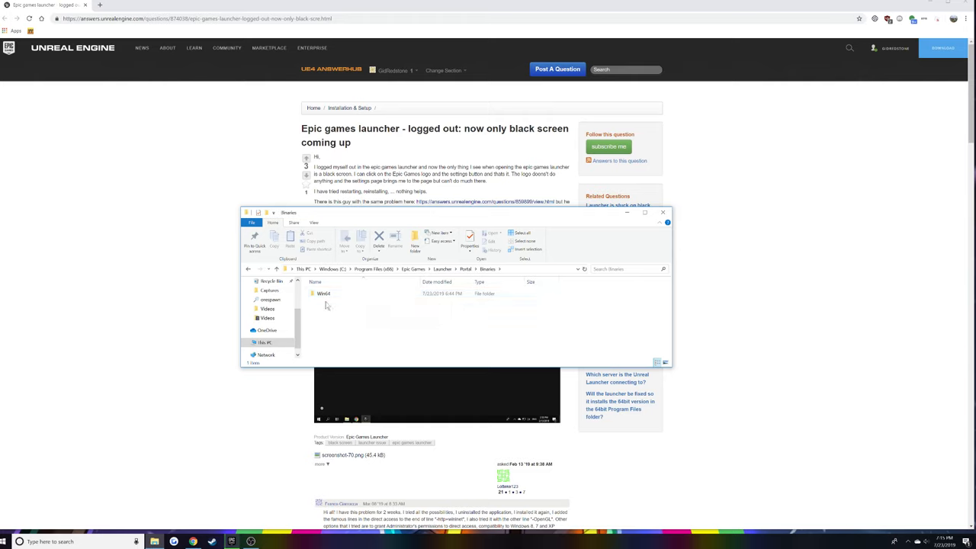
Step: Enter the Win64 folder and scroll through its DLLs to find the launcher executable
{"action": "double_click", "coordinate": [323, 293]}
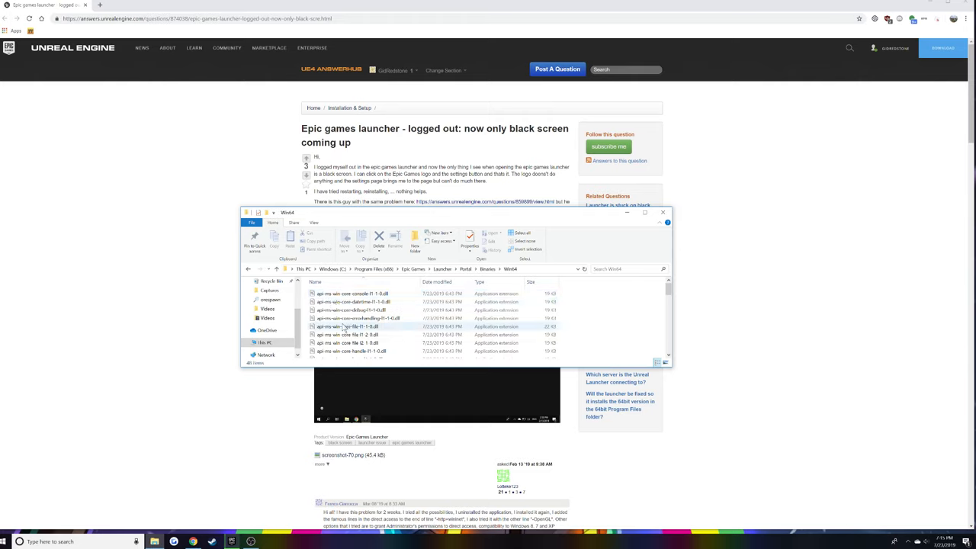
{"action": "scroll", "scroll_direction": "down", "scroll_amount": 3}
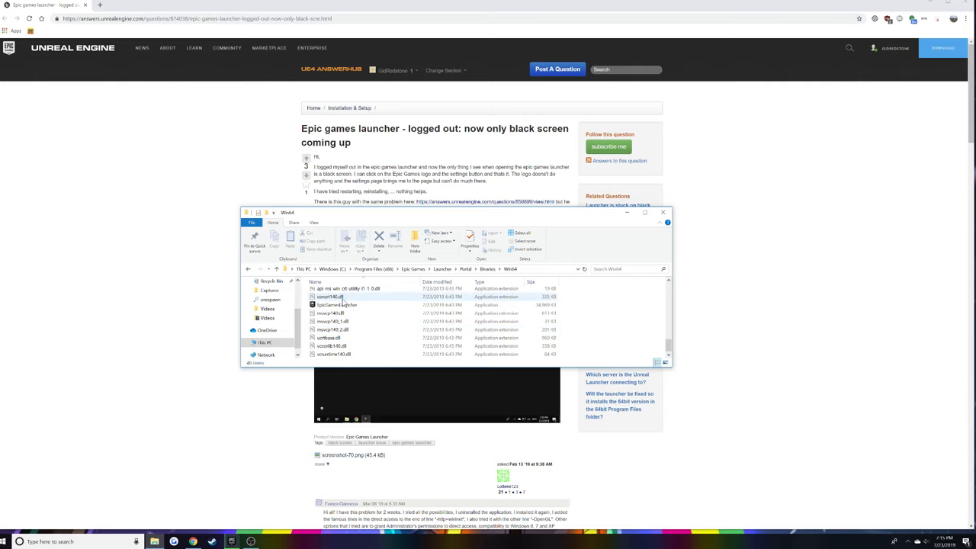
{"action": "mouse_move", "coordinate": [336, 305]}
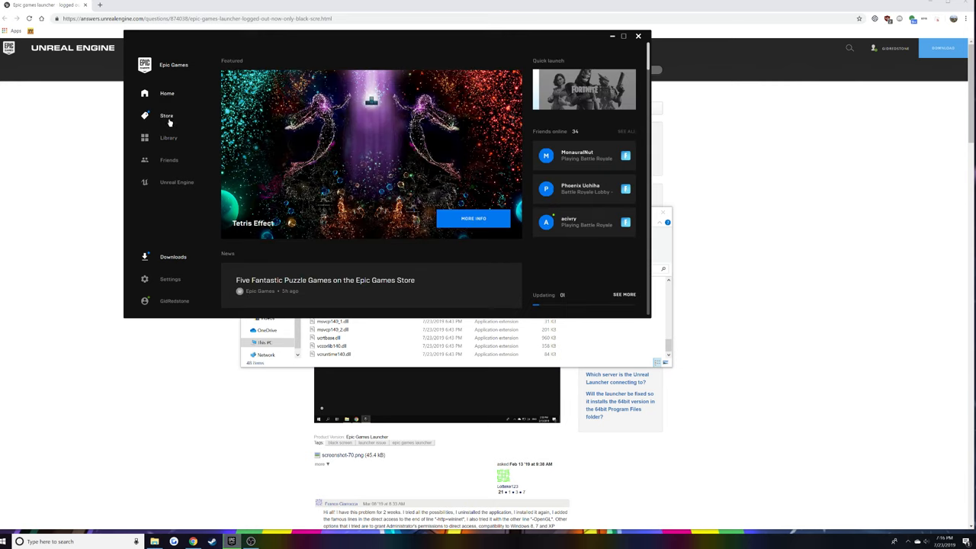
{"action": "mouse_move", "coordinate": [168, 137]}
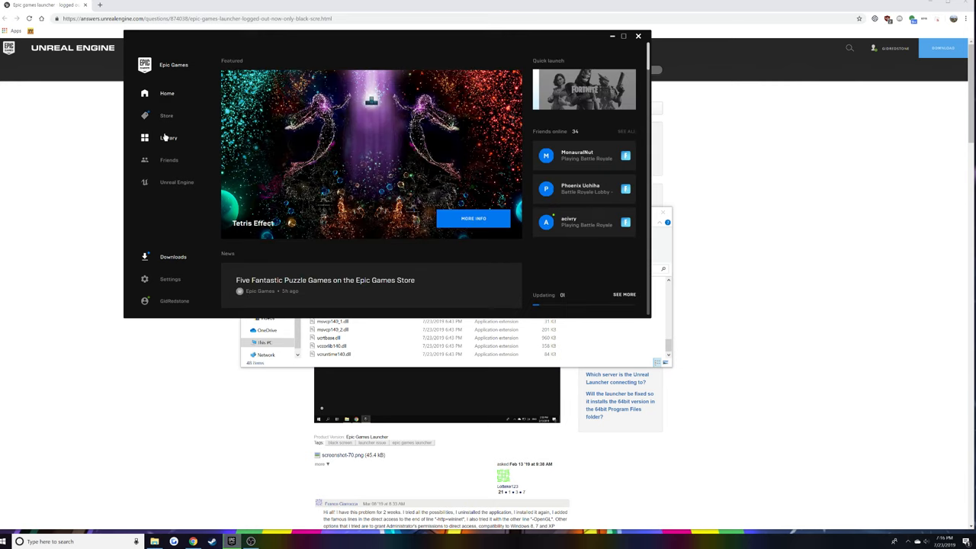
Step: Show the Library of owned games in the now-working Epic Games Launcher
{"action": "left_click", "coordinate": [168, 137]}
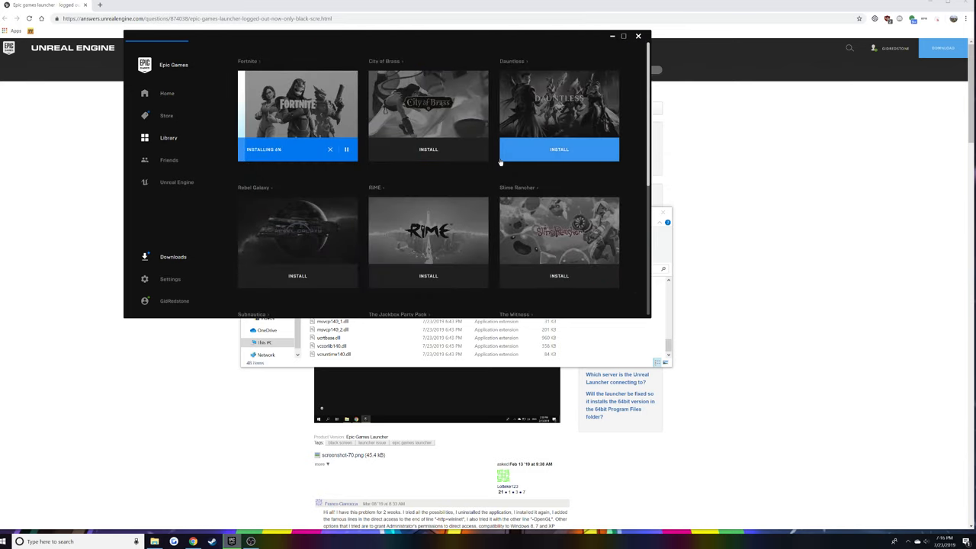
{"action": "mouse_move", "coordinate": [491, 165]}
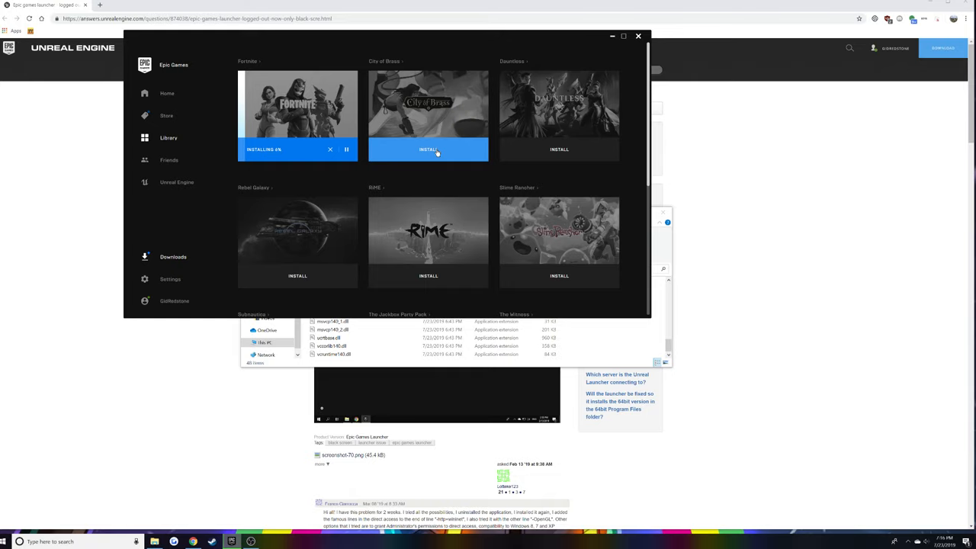
Step: Start installing City of Brass, bringing up its install-location prompt
{"action": "left_click", "coordinate": [427, 149]}
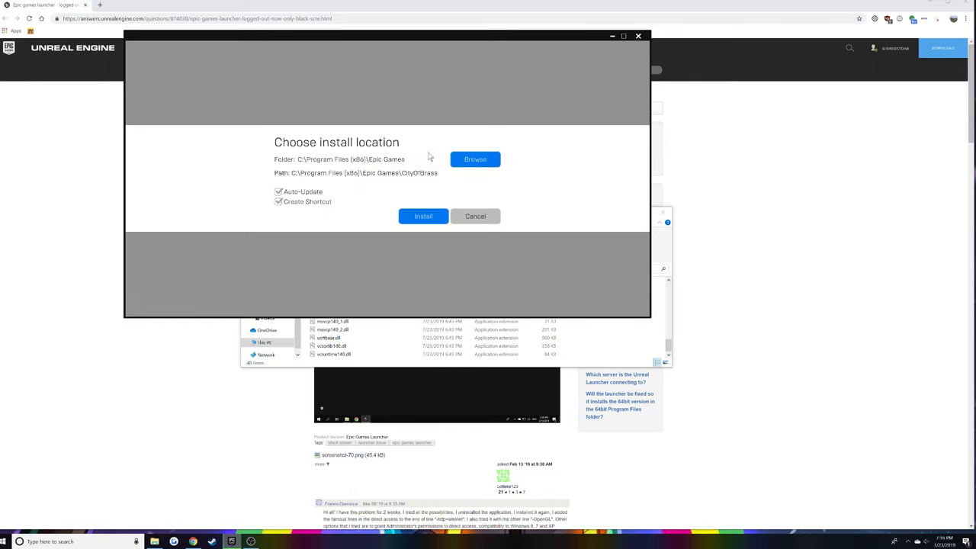
{"action": "mouse_move", "coordinate": [319, 151]}
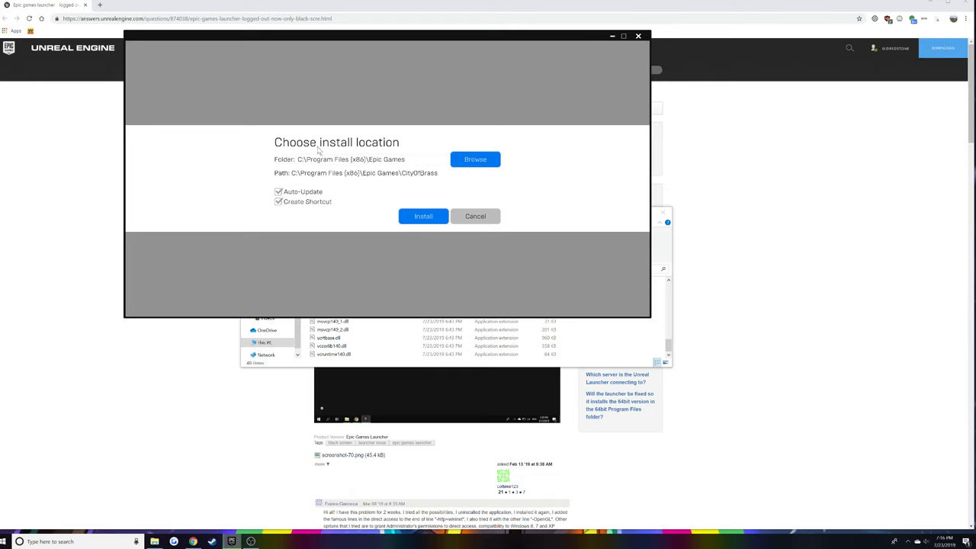
{"action": "mouse_move", "coordinate": [314, 173]}
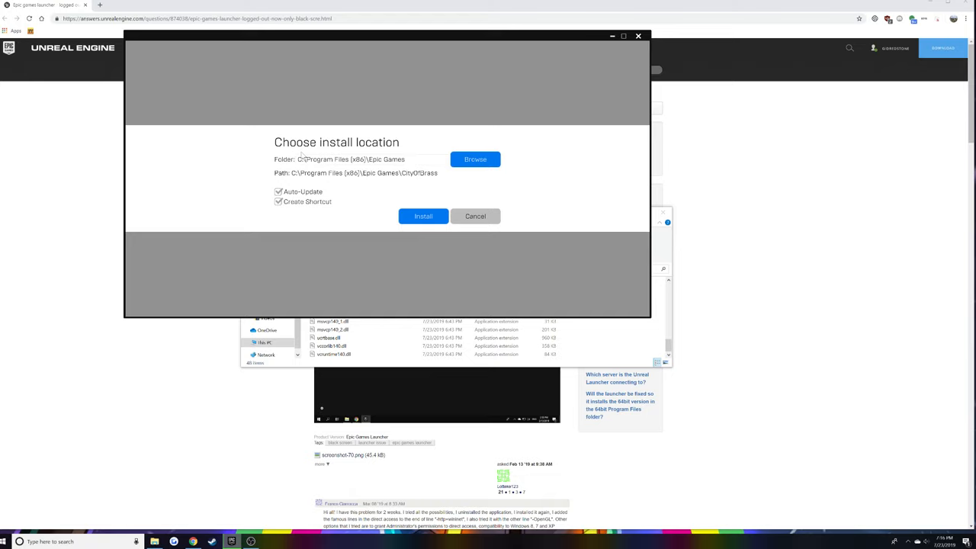
{"action": "mouse_move", "coordinate": [318, 158]}
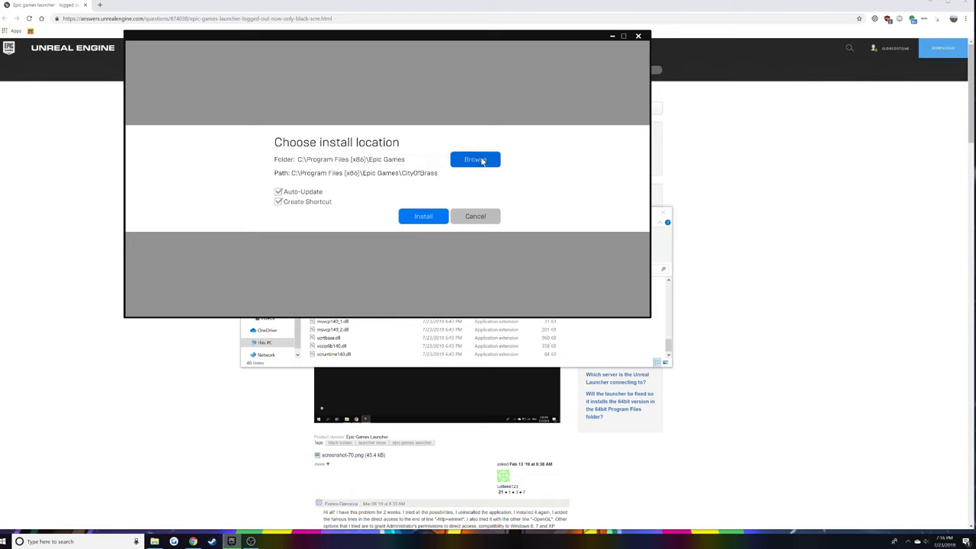
Step: Browse to Program Files (x86)\Epic Games as the City of Brass install location
{"action": "left_click", "coordinate": [475, 160]}
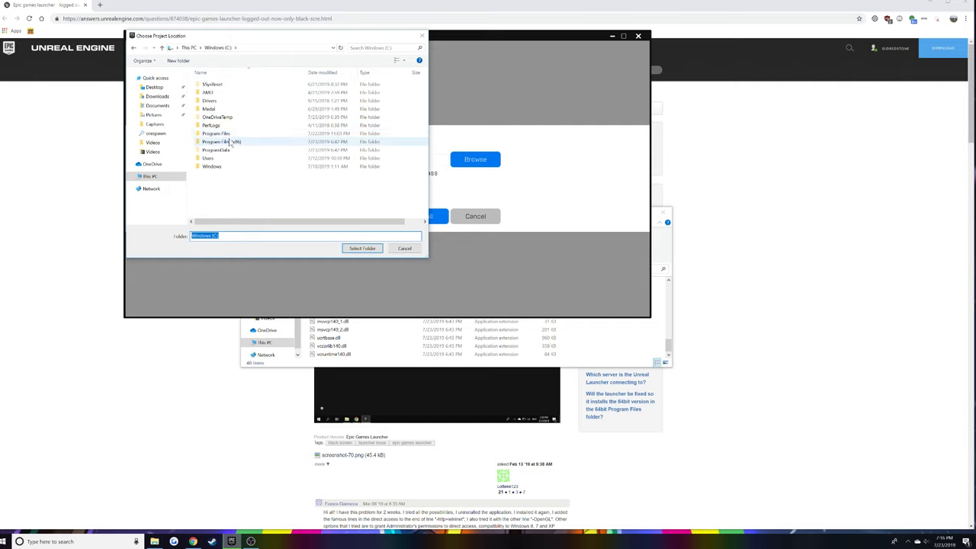
{"action": "mouse_move", "coordinate": [243, 144]}
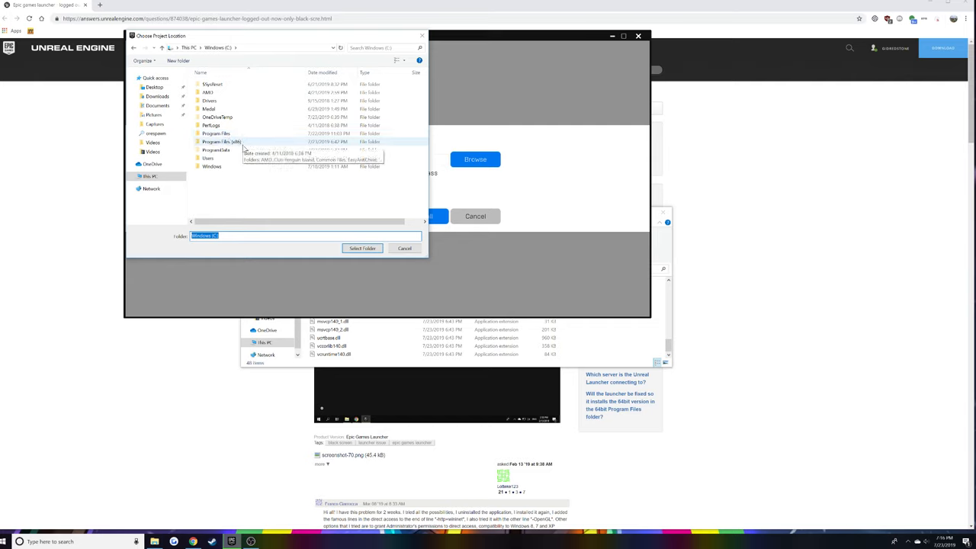
{"action": "double_click", "coordinate": [221, 141]}
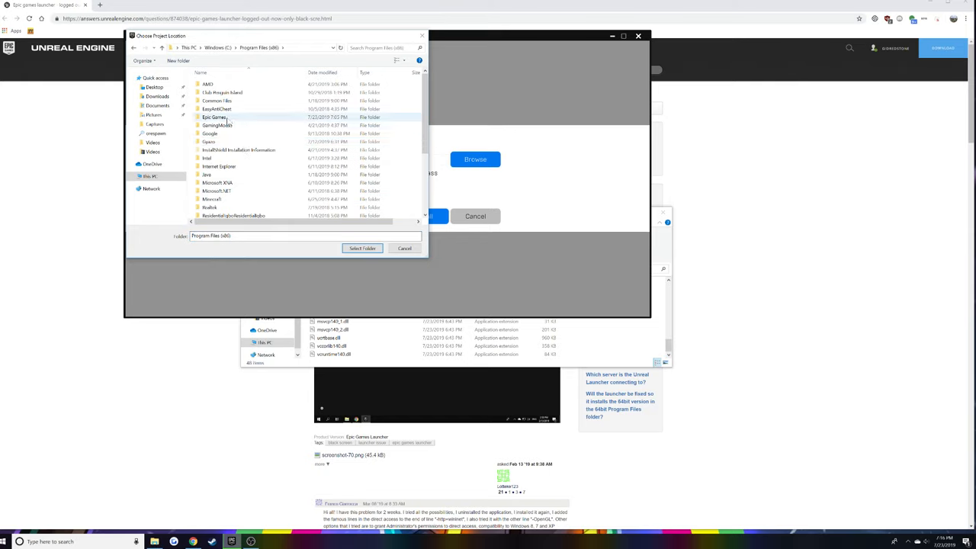
{"action": "double_click", "coordinate": [214, 116]}
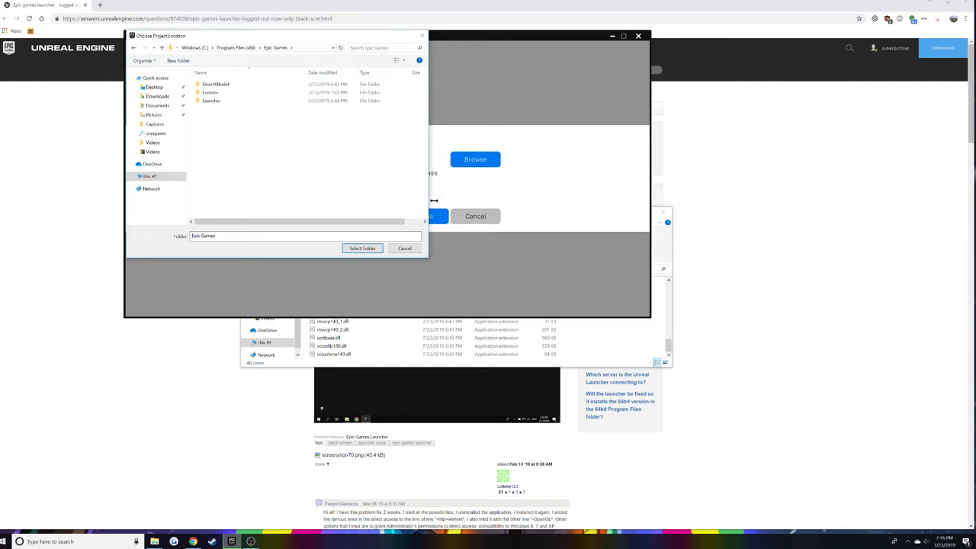
{"action": "mouse_move", "coordinate": [363, 247]}
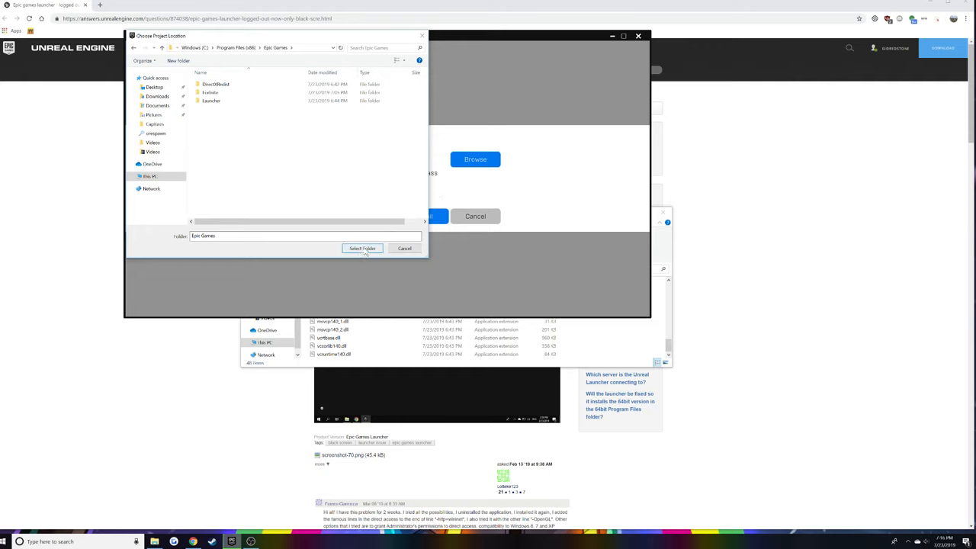